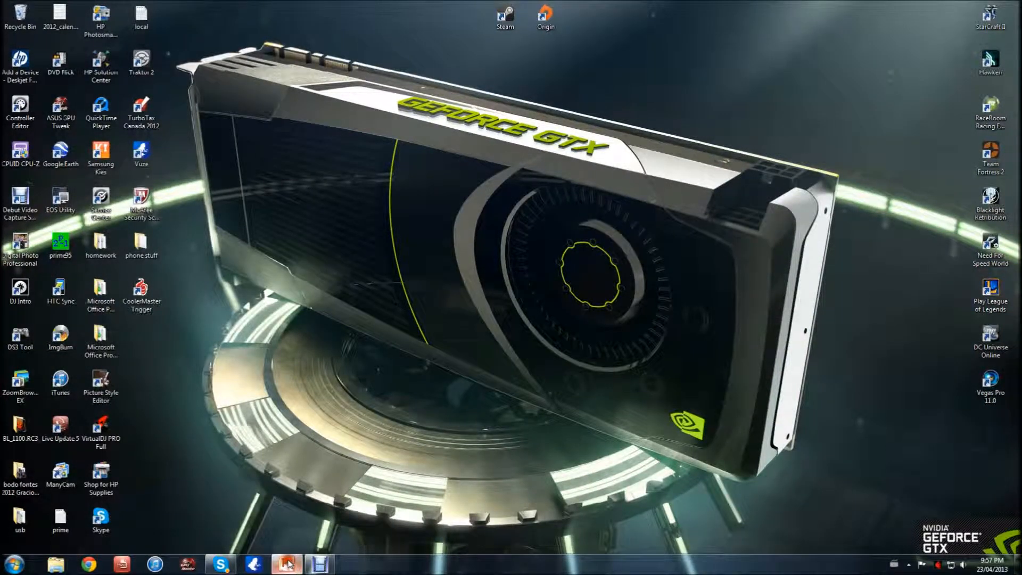
- Bring the five-slide presentation forward and scroll through its slides
{"action": "left_click", "coordinate": [287, 562]}
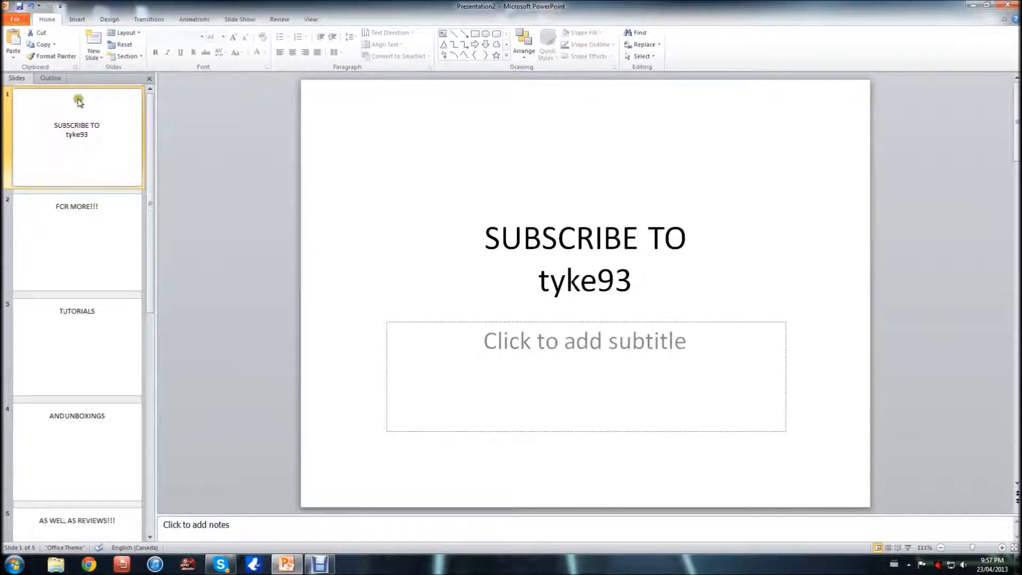
{"action": "scroll", "scroll_direction": "down", "scroll_amount": 3}
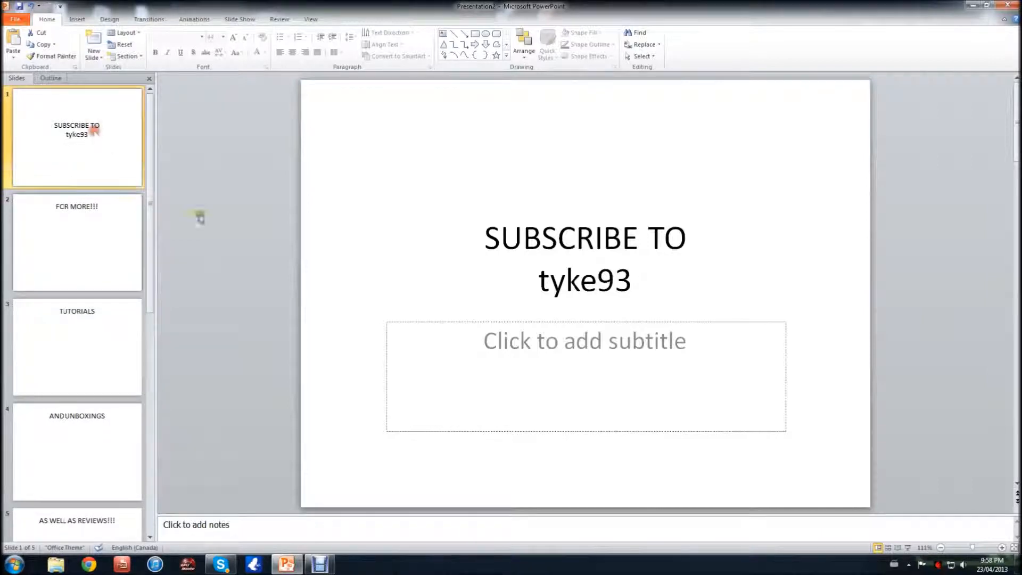
{"action": "mouse_move", "coordinate": [390, 188]}
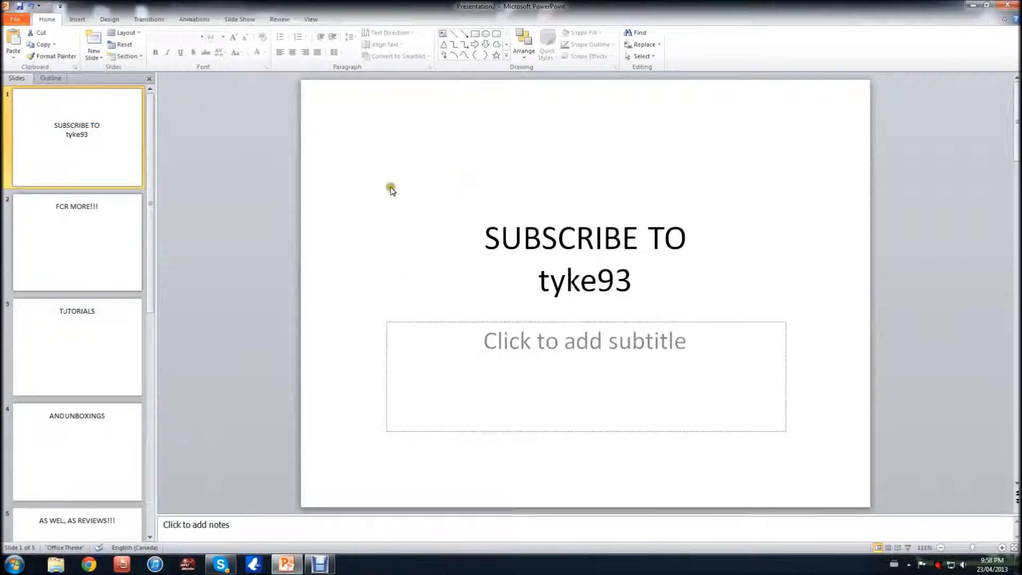
{"action": "mouse_move", "coordinate": [227, 5]}
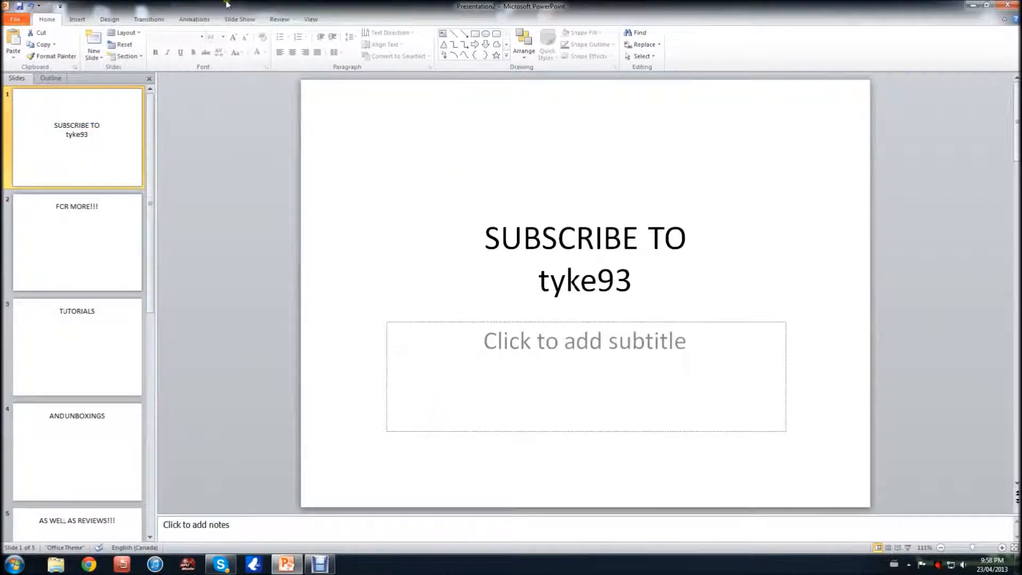
{"action": "mouse_move", "coordinate": [154, 156]}
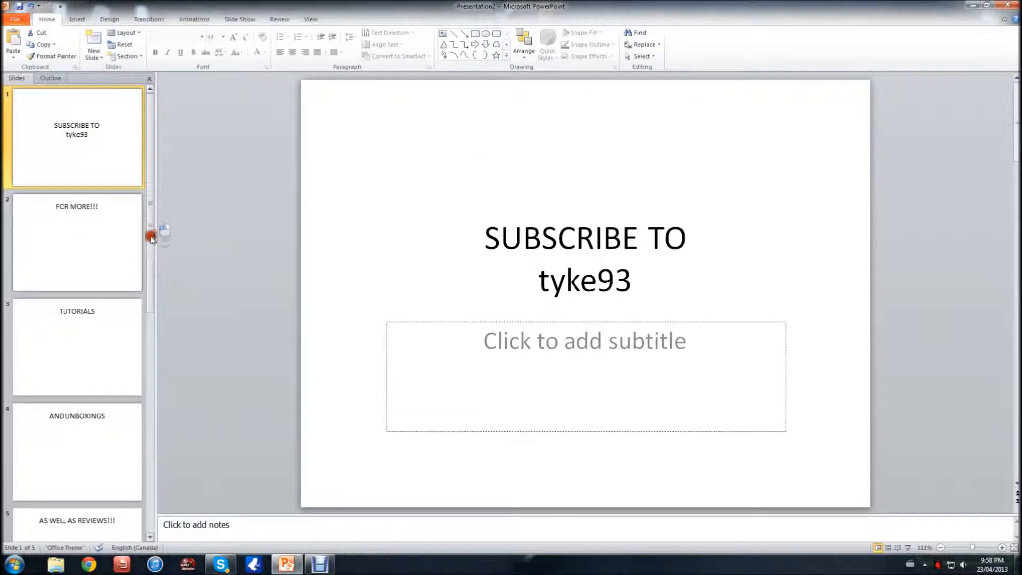
{"action": "scroll", "scroll_direction": "down", "scroll_amount": 3}
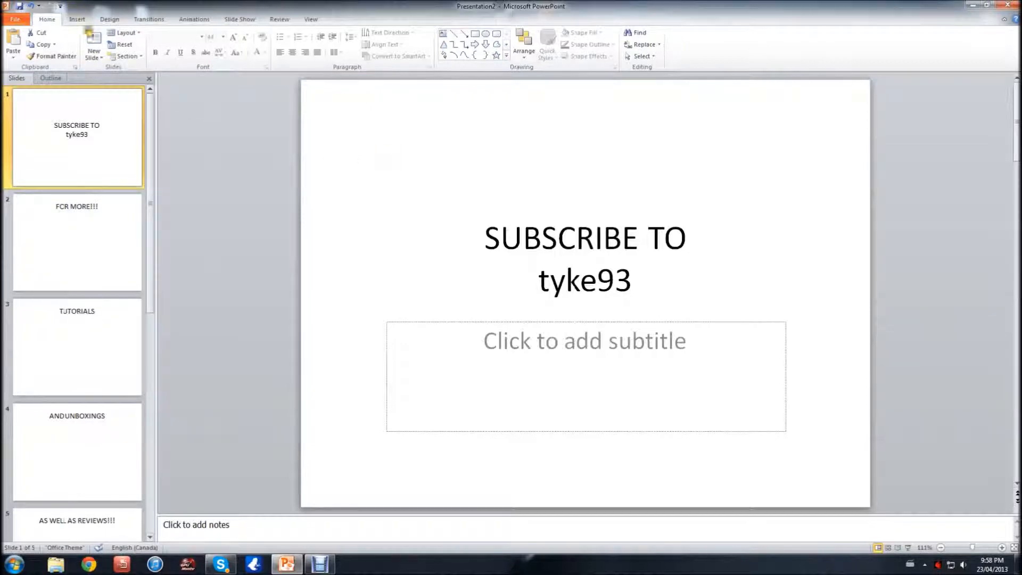
- Show the Insert ribbon's audio choices for adding a sound to slide 1
{"action": "left_click", "coordinate": [77, 20]}
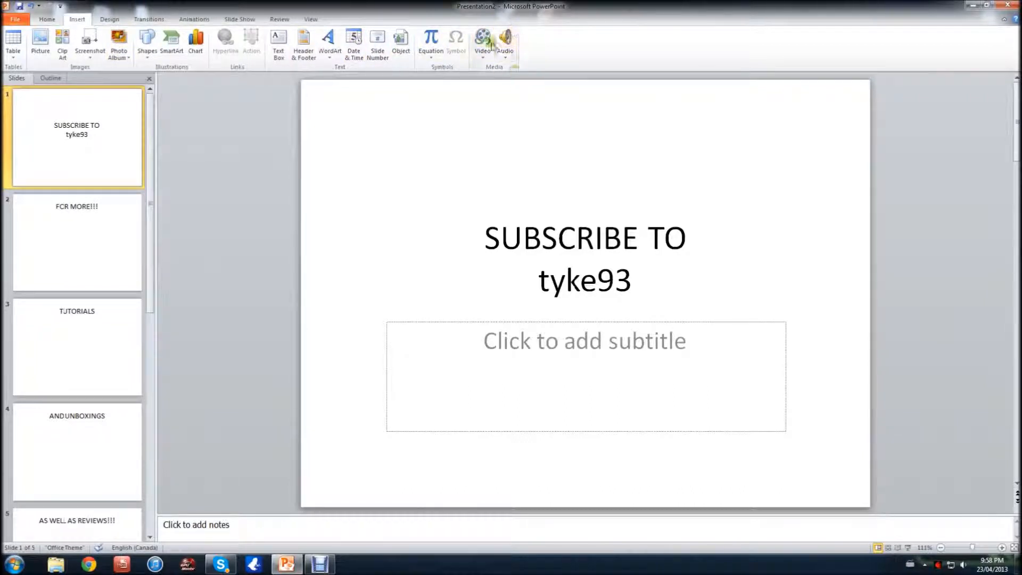
{"action": "mouse_move", "coordinate": [506, 41]}
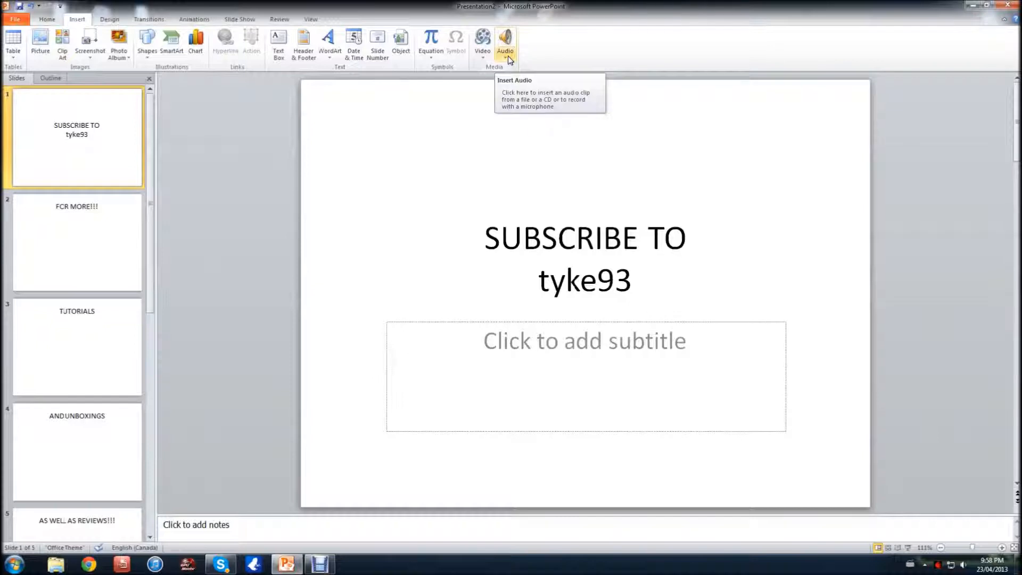
{"action": "left_click", "coordinate": [505, 41]}
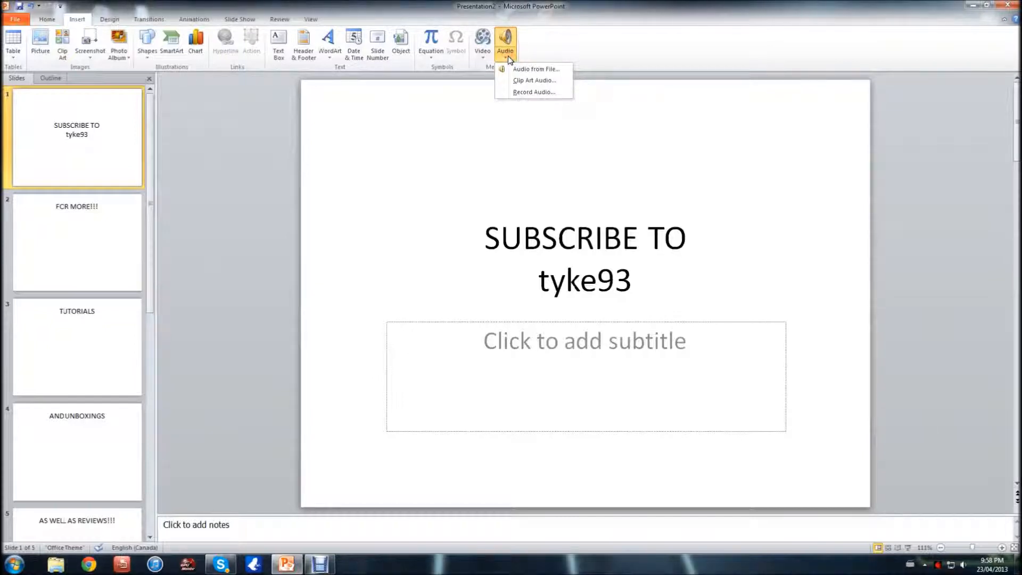
{"action": "mouse_move", "coordinate": [536, 70]}
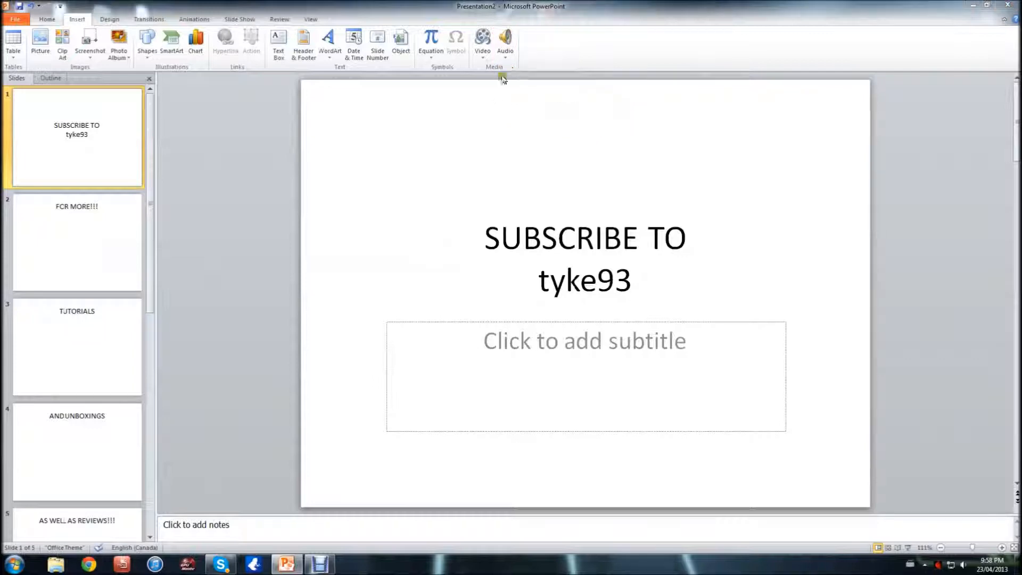
- Insert the Kalimba track from Sample Music onto the first slide via Audio from File
{"action": "left_click", "coordinate": [507, 36]}
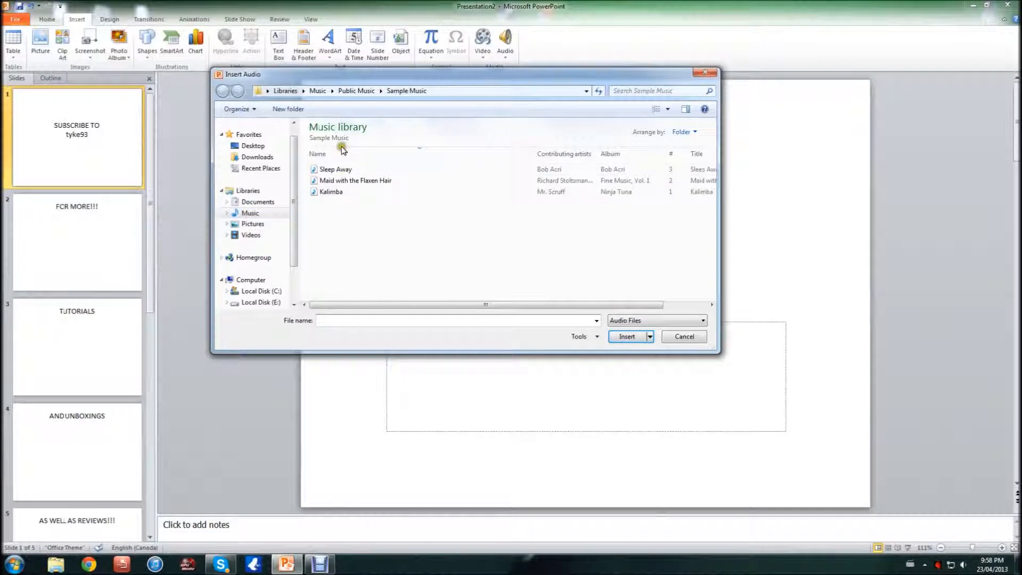
{"action": "mouse_move", "coordinate": [366, 192]}
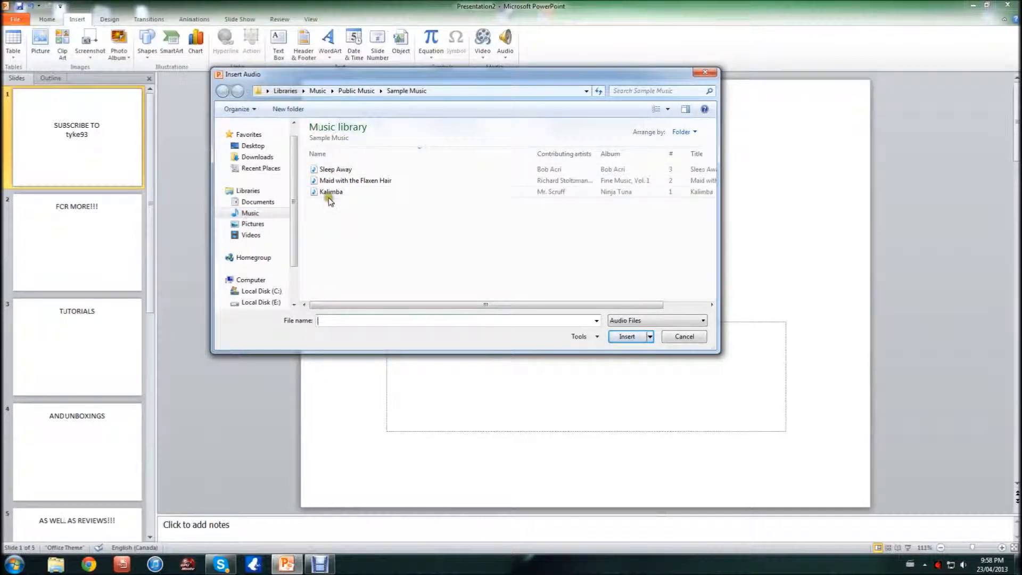
{"action": "left_click", "coordinate": [331, 191]}
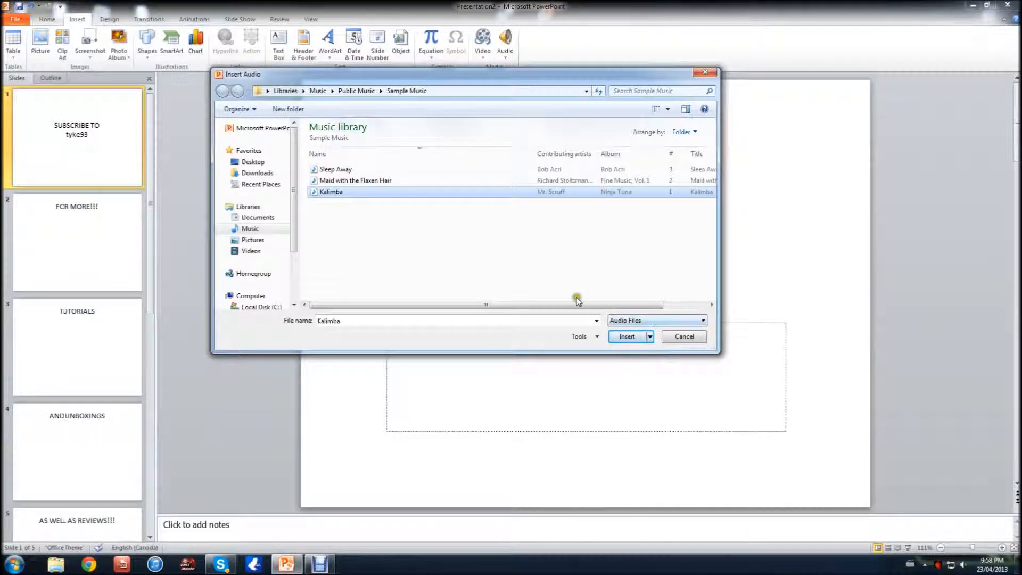
{"action": "mouse_move", "coordinate": [661, 382]}
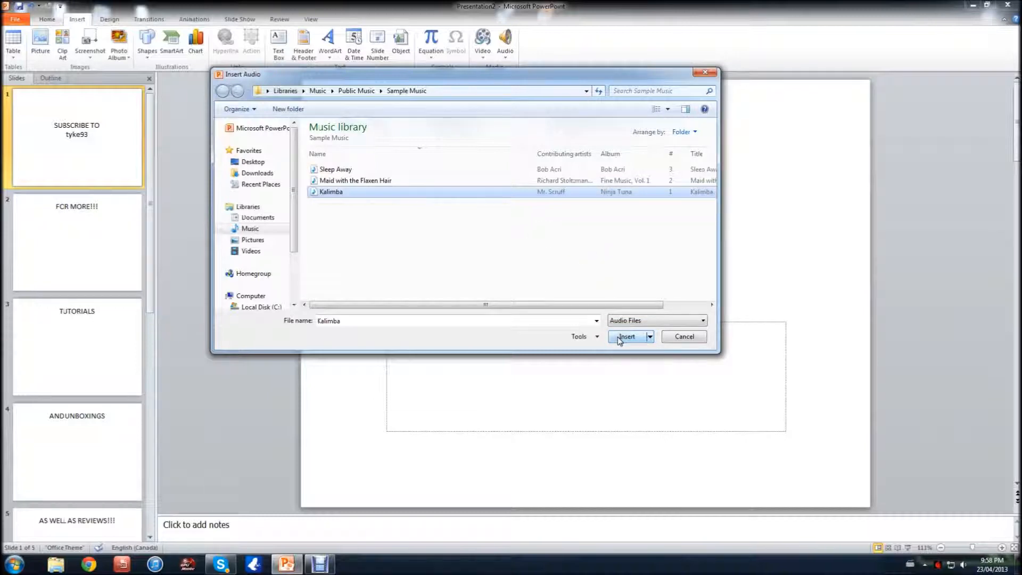
{"action": "left_click", "coordinate": [626, 337]}
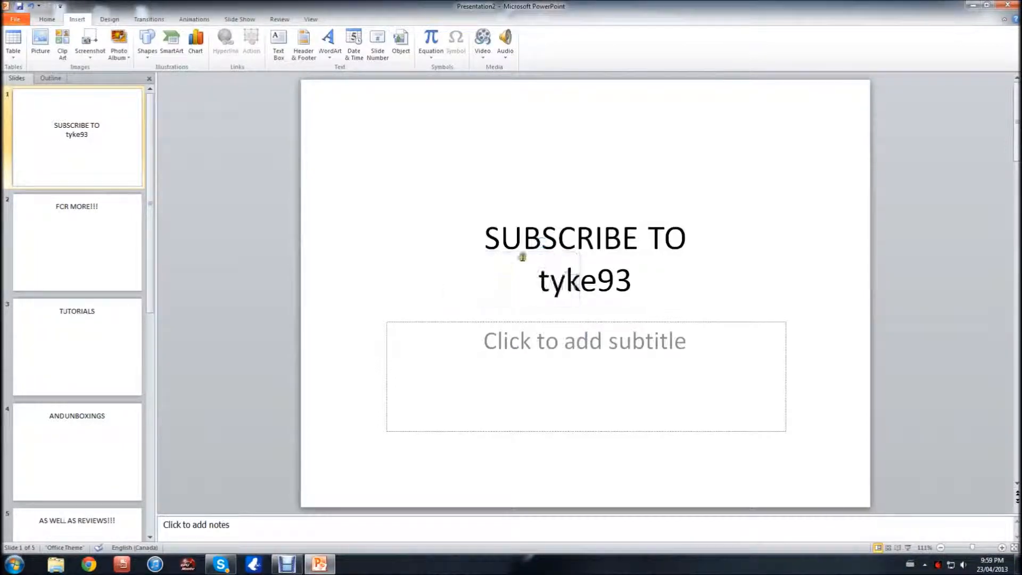
- Select the Kalimba speaker icon on slide 1 to reveal its Audio Tools Playback settings
{"action": "left_click", "coordinate": [506, 38]}
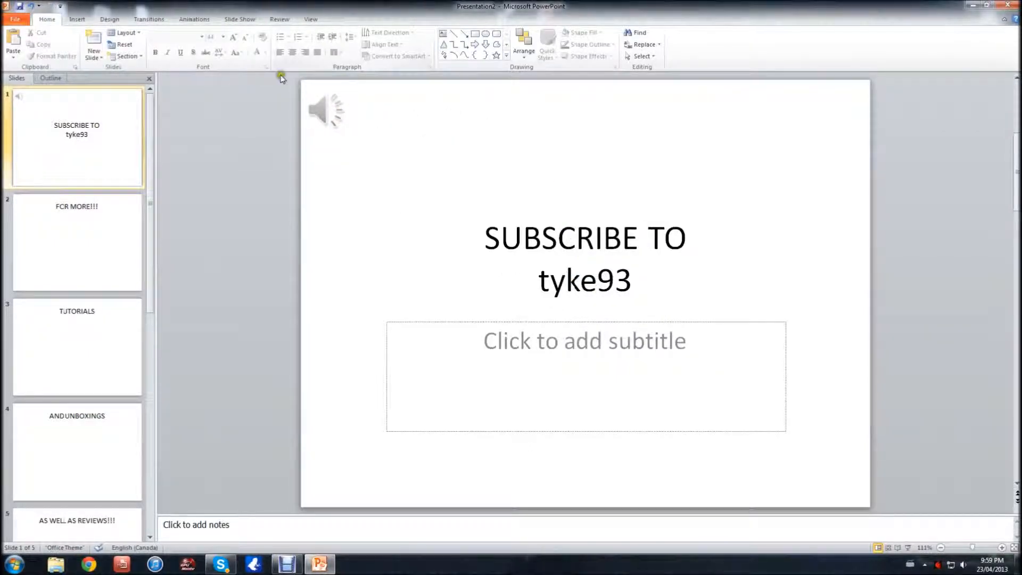
{"action": "left_click", "coordinate": [324, 109]}
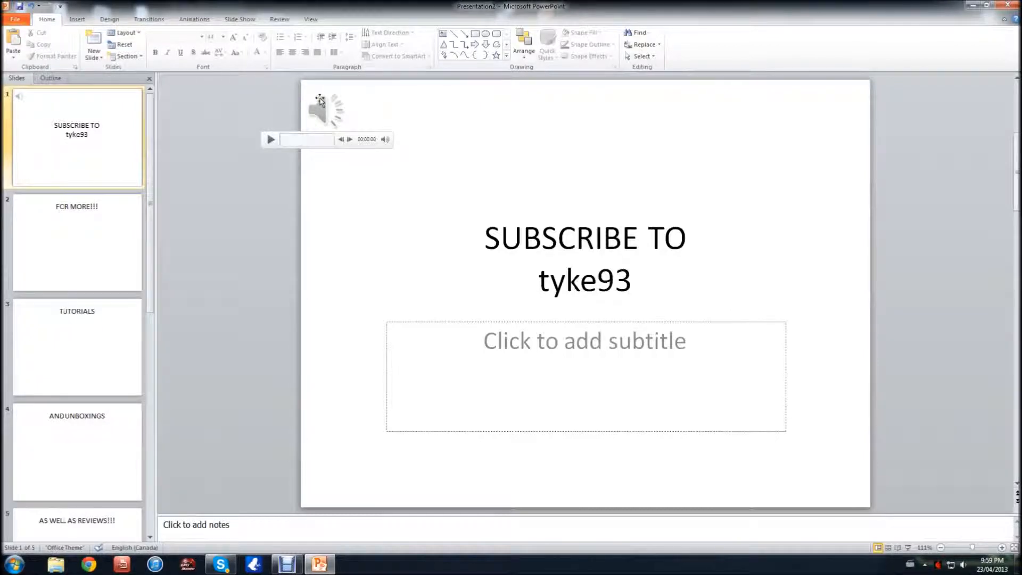
{"action": "left_click", "coordinate": [317, 107]}
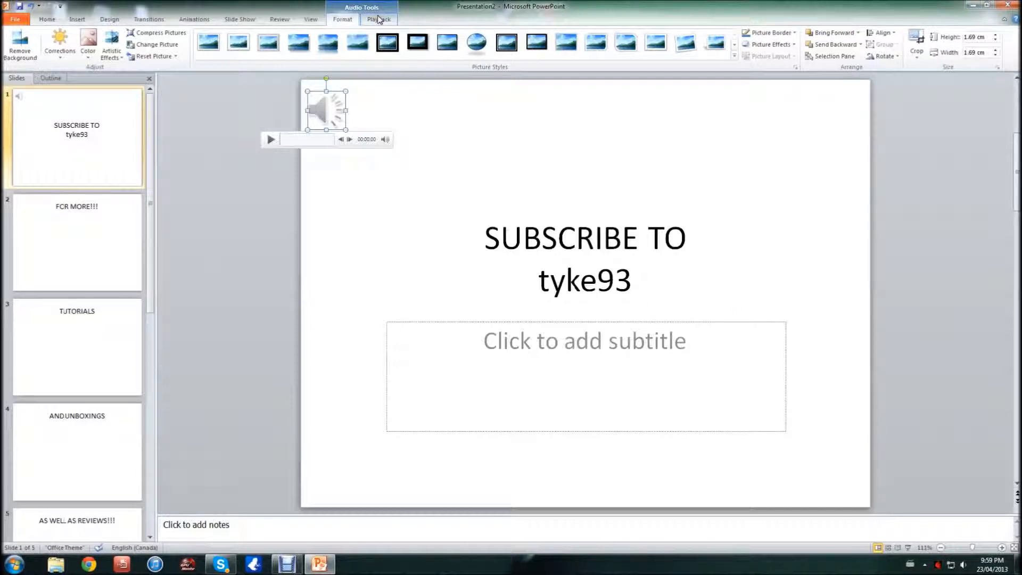
{"action": "left_click", "coordinate": [378, 19]}
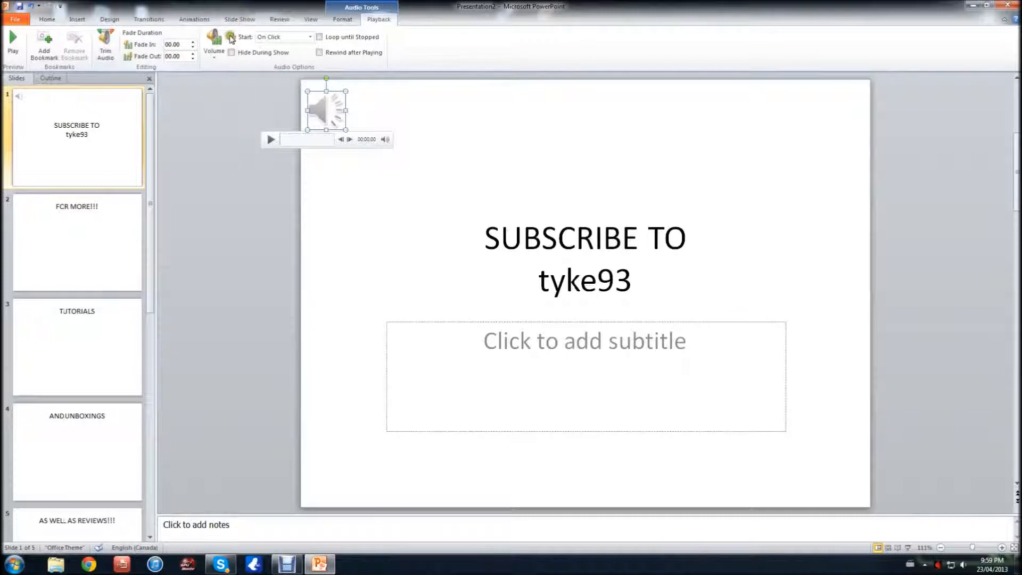
- Set the Kalimba clip to Start: Play across slides and enable Loop until Stopped
{"action": "left_click", "coordinate": [213, 43]}
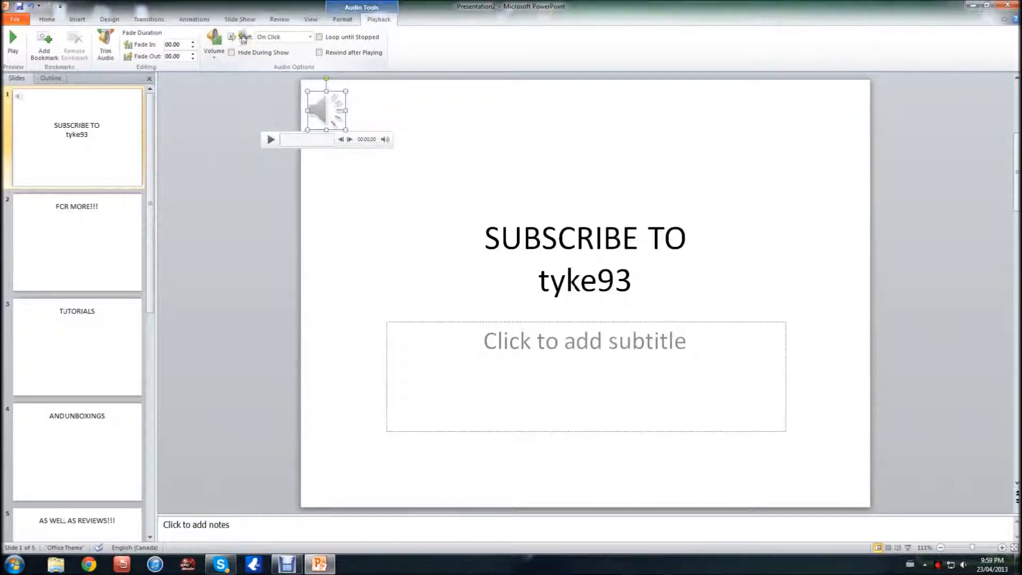
{"action": "mouse_move", "coordinate": [251, 56]}
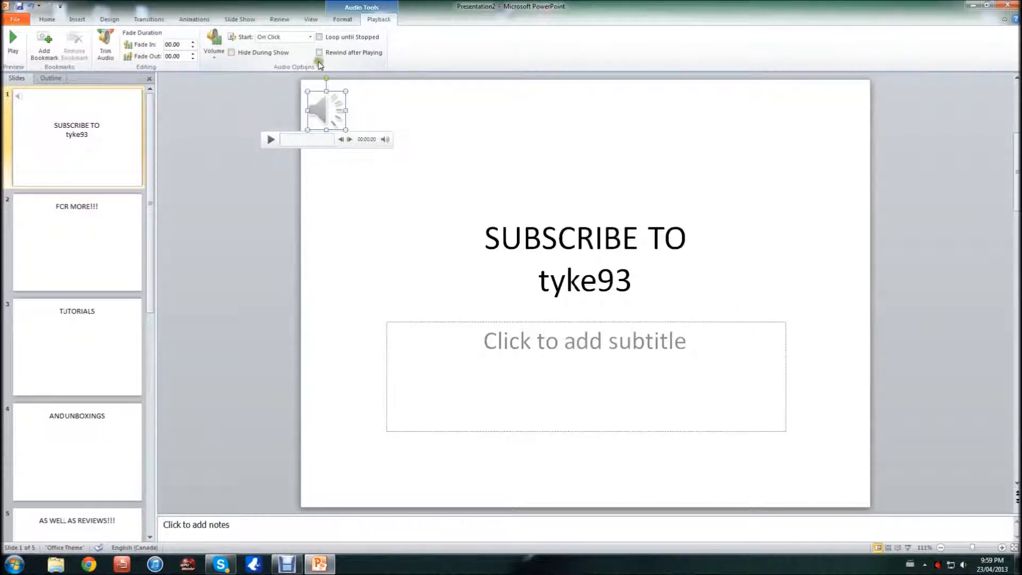
{"action": "mouse_move", "coordinate": [247, 36]}
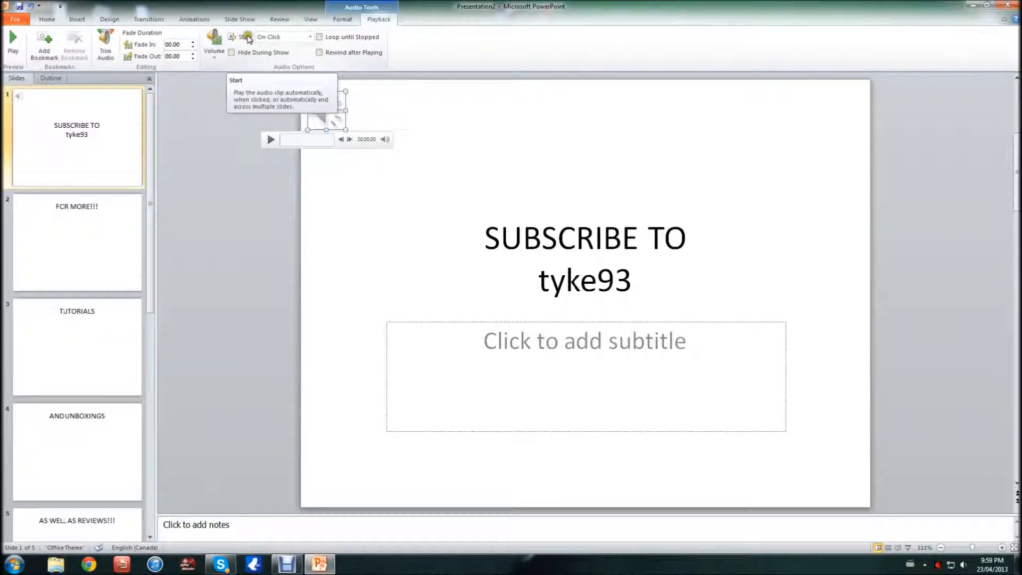
{"action": "left_click", "coordinate": [308, 37]}
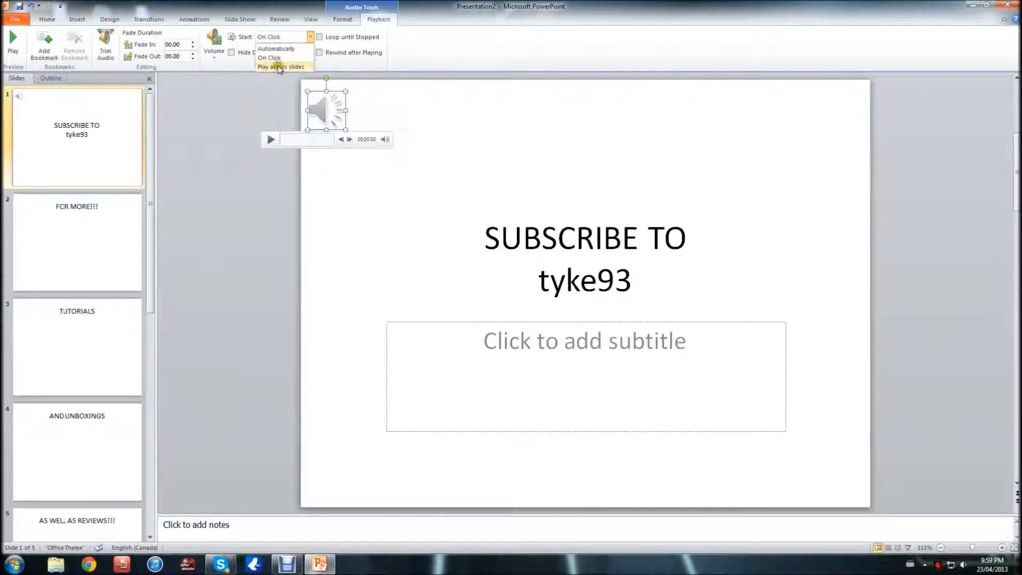
{"action": "left_click", "coordinate": [279, 66]}
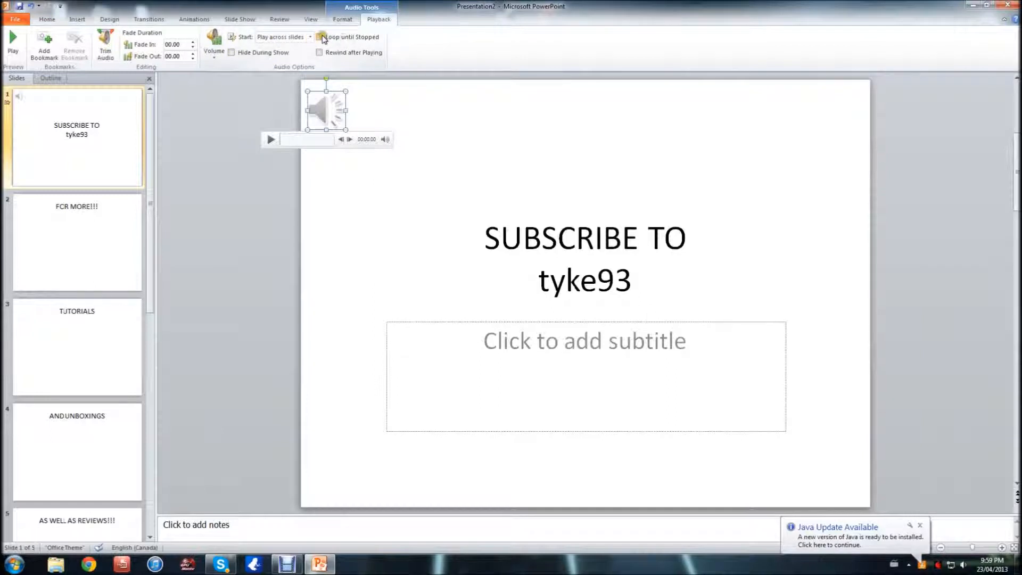
{"action": "left_click", "coordinate": [320, 36]}
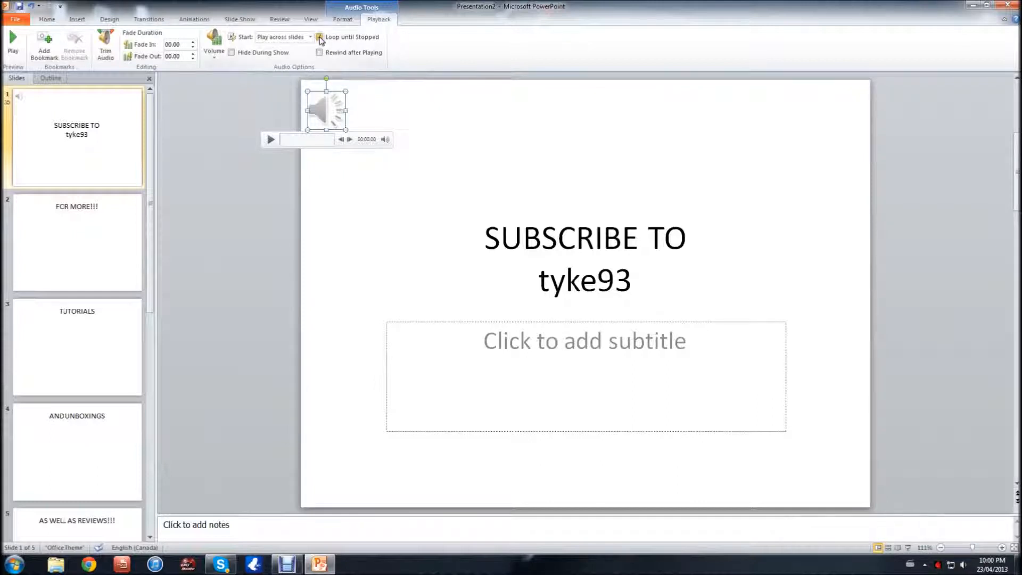
{"action": "mouse_move", "coordinate": [320, 38]}
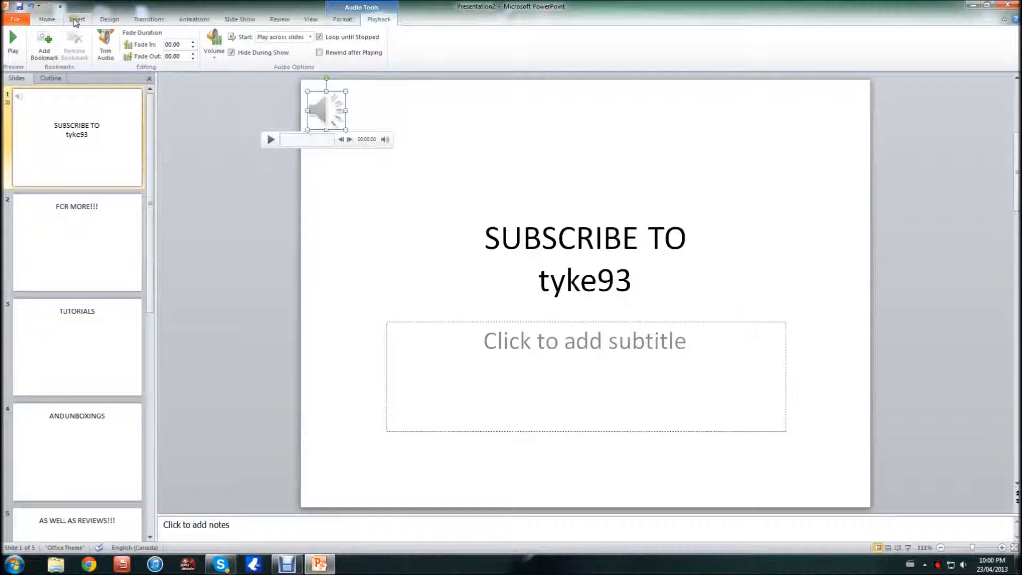
- Switch to the Slide Show ribbon for the finished presentation
{"action": "left_click", "coordinate": [239, 19]}
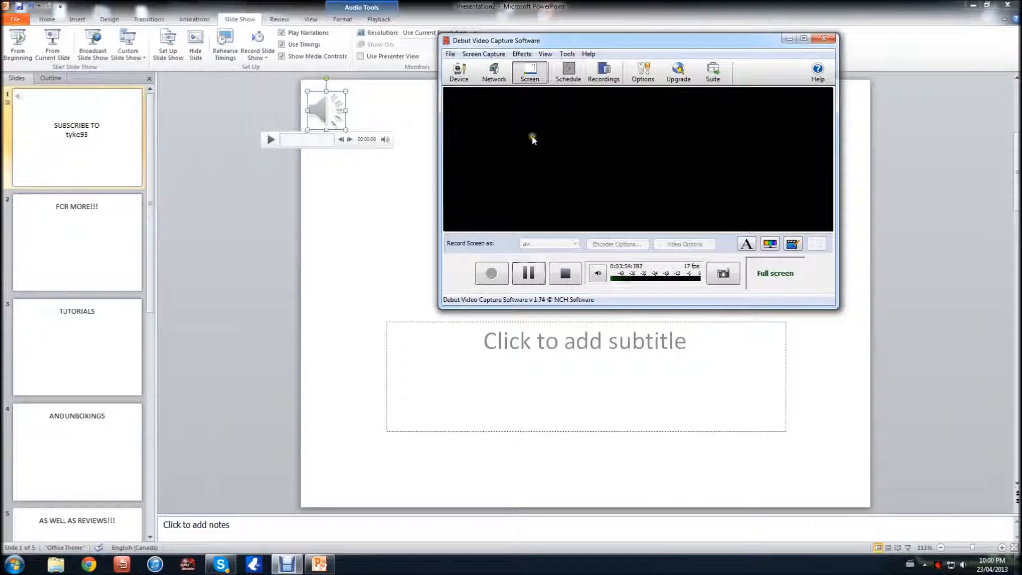
{"action": "mouse_move", "coordinate": [565, 273]}
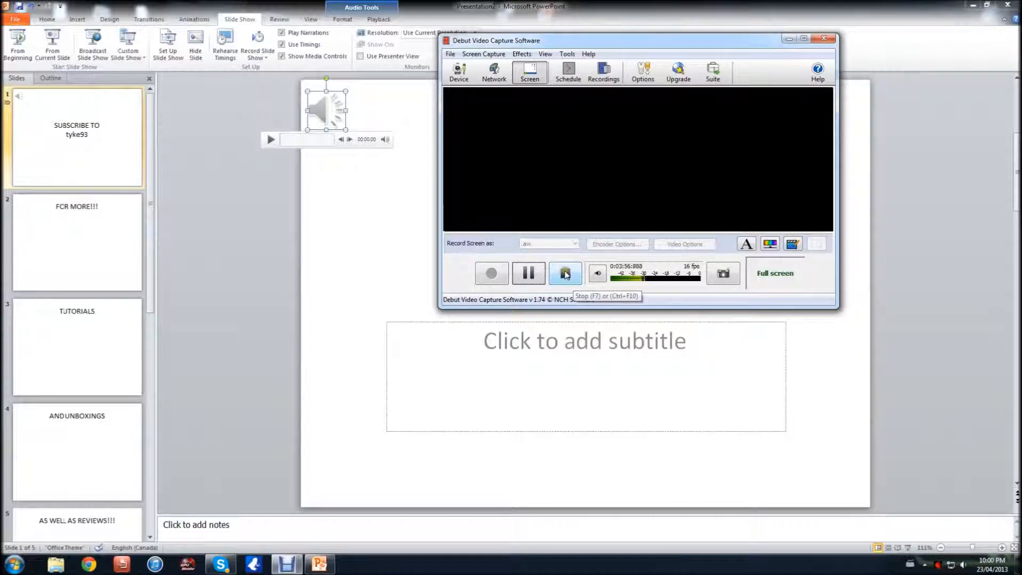